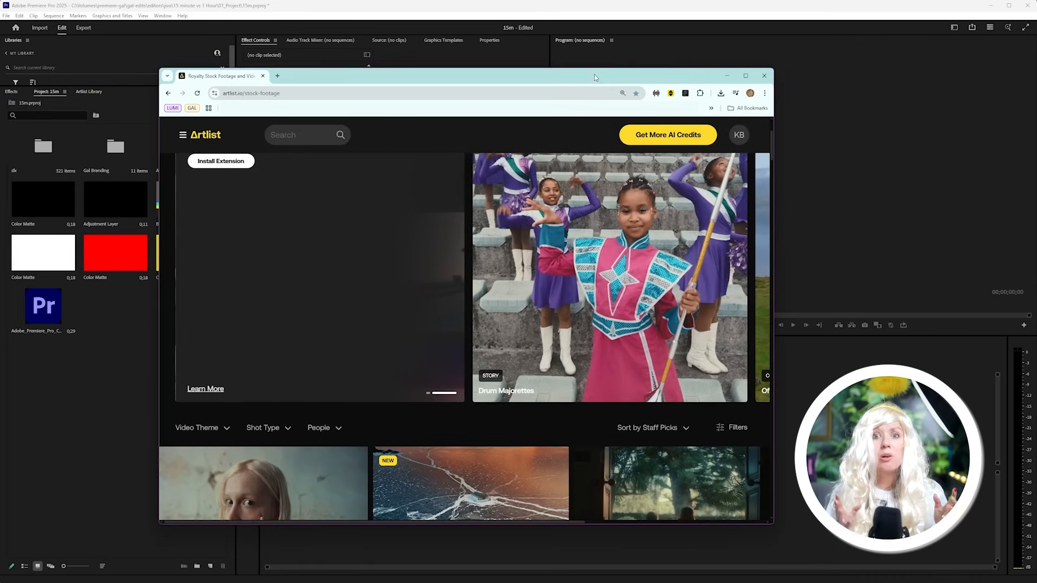
Browse to the SFX folder and open the Time SFX subfolder of sound files.
scroll(down, 3)
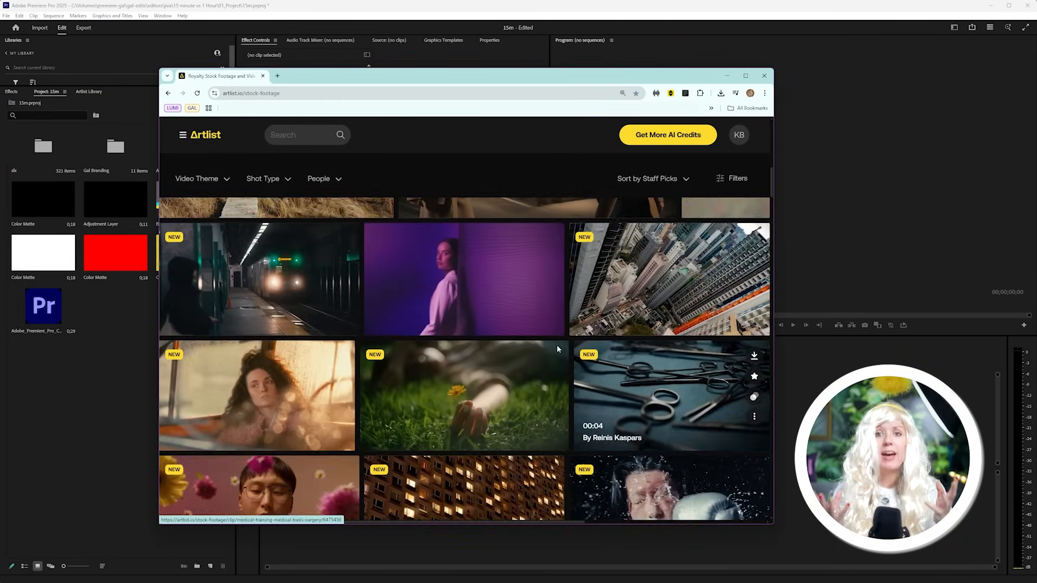
scroll(down, 3)
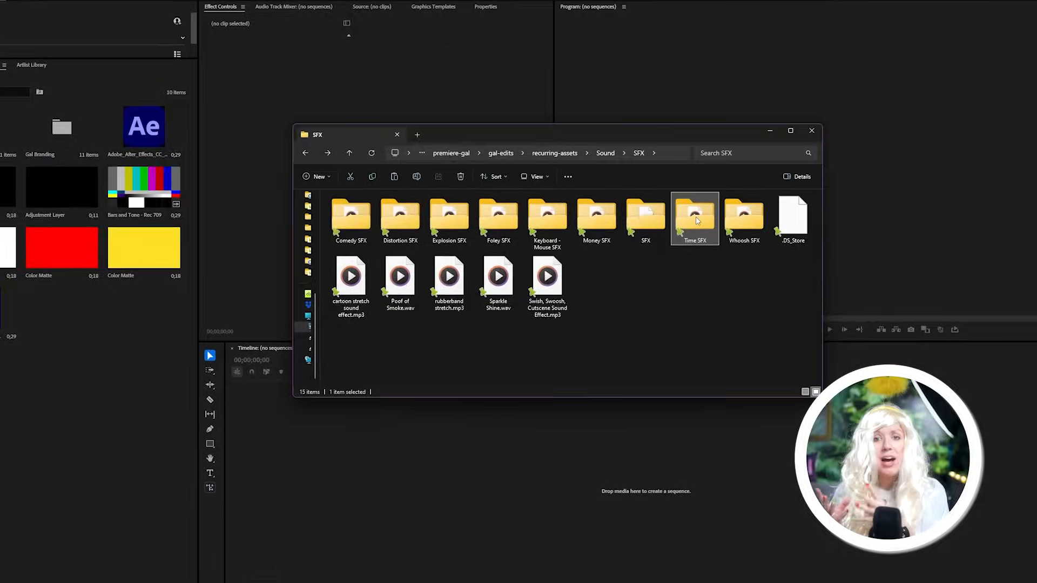
double_click(695, 216)
text(quick whoo)
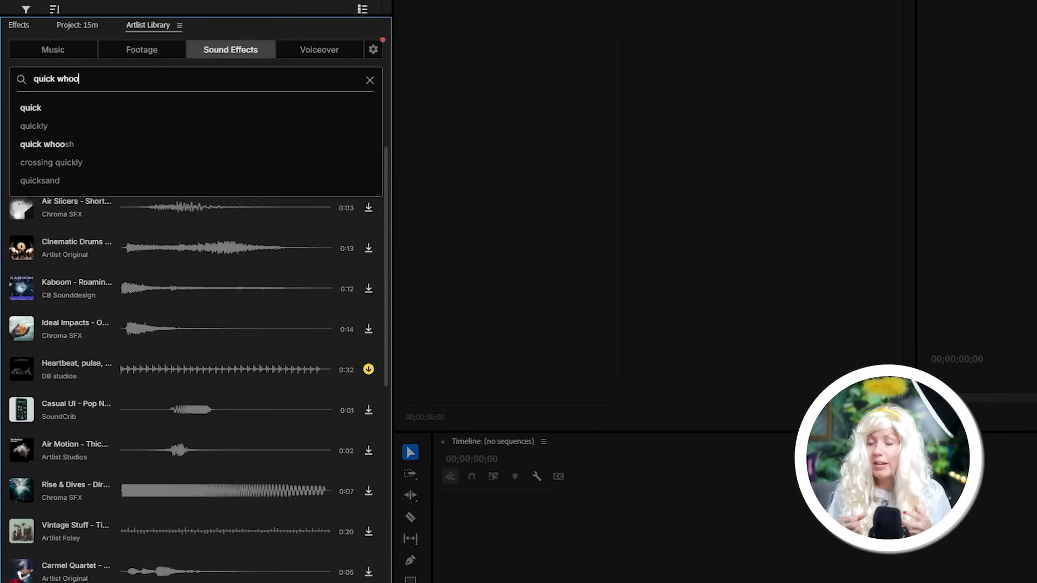
Search Artlist sound effects for 'quick whoosh' and preview the first result.
click(45, 144)
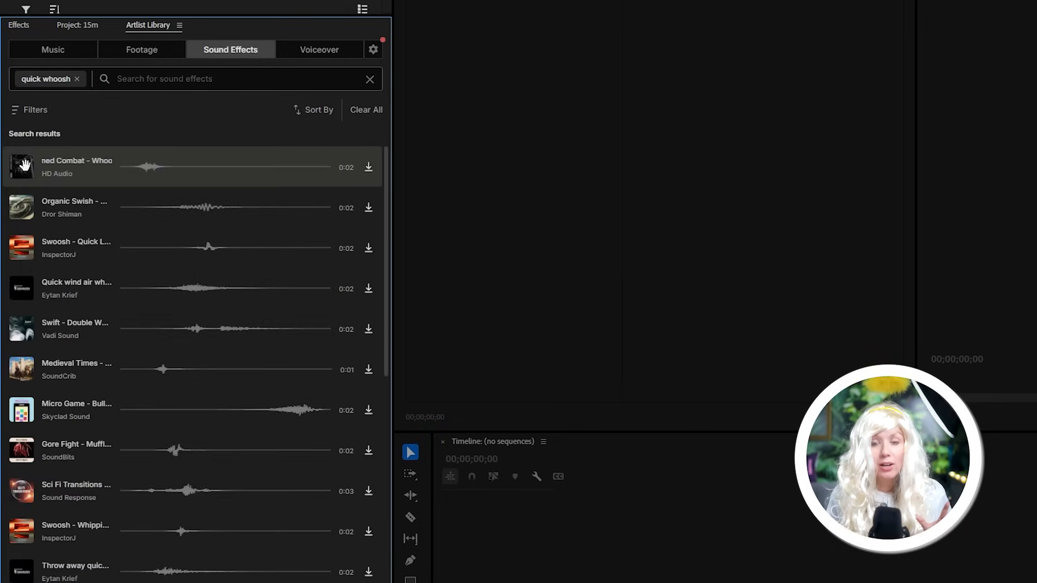
click(21, 209)
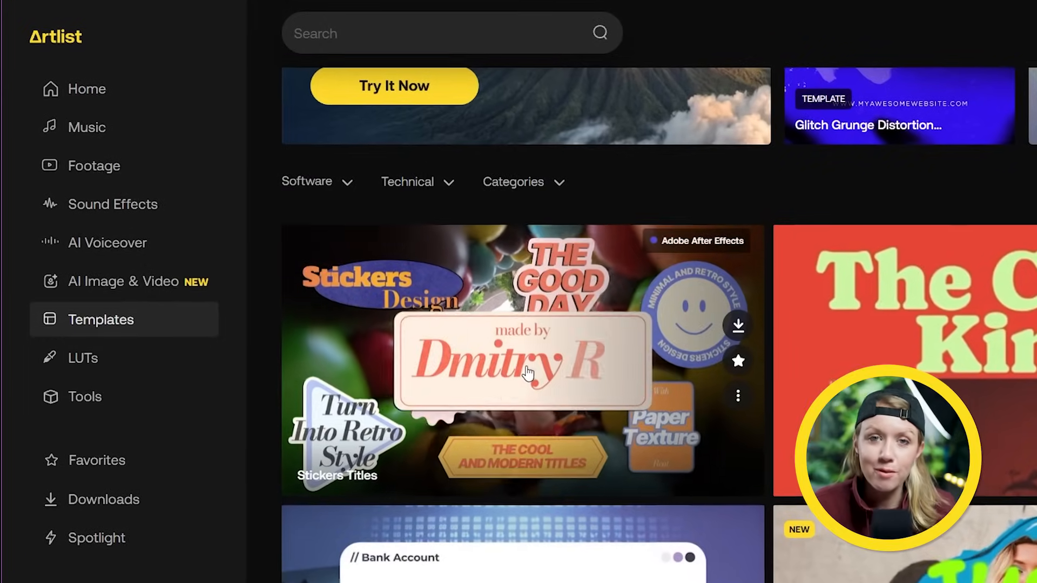
Browse the Artlist Templates gallery and open a template's details page.
click(95, 166)
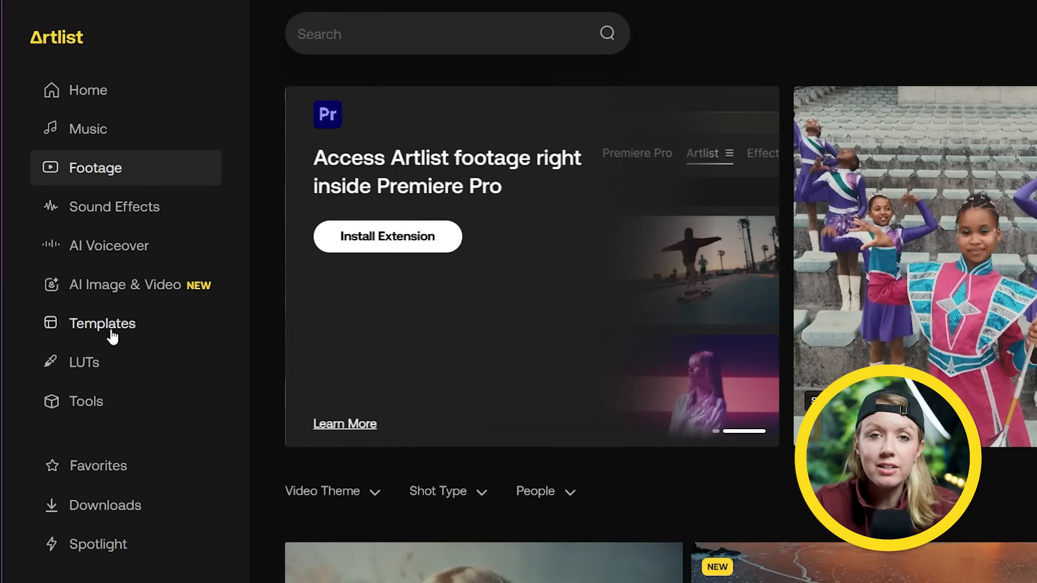
click(102, 324)
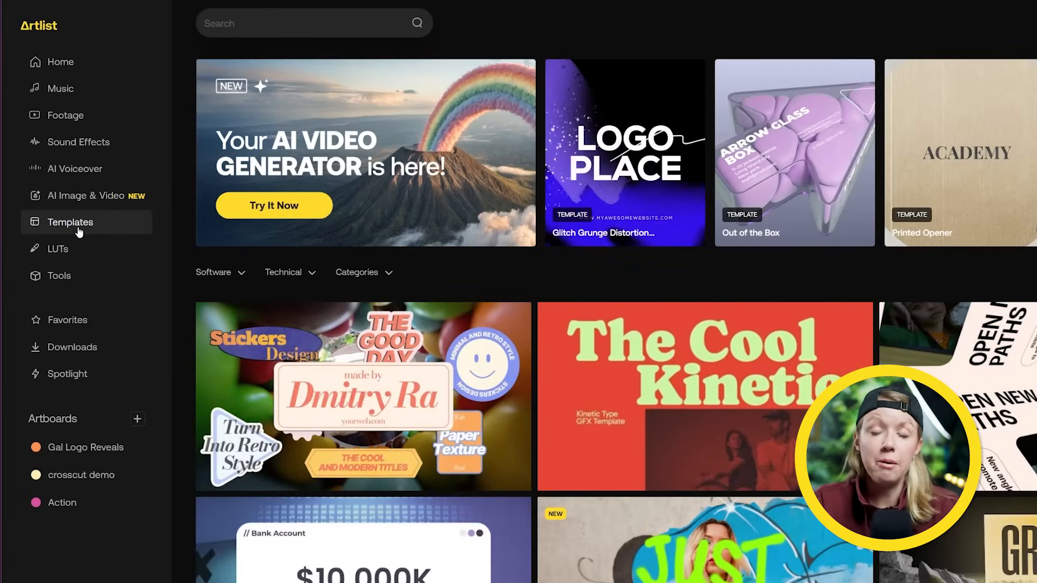
click(213, 272)
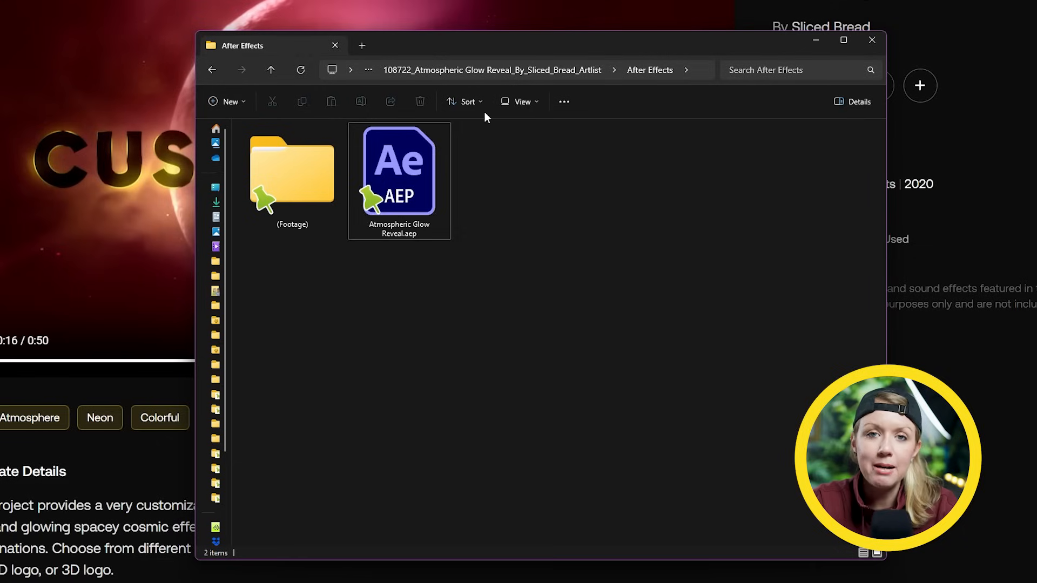
Open Atmospheric Glow Reveal.aep and its _Edit Controls Here composition from the 01. Edit folder.
double_click(399, 171)
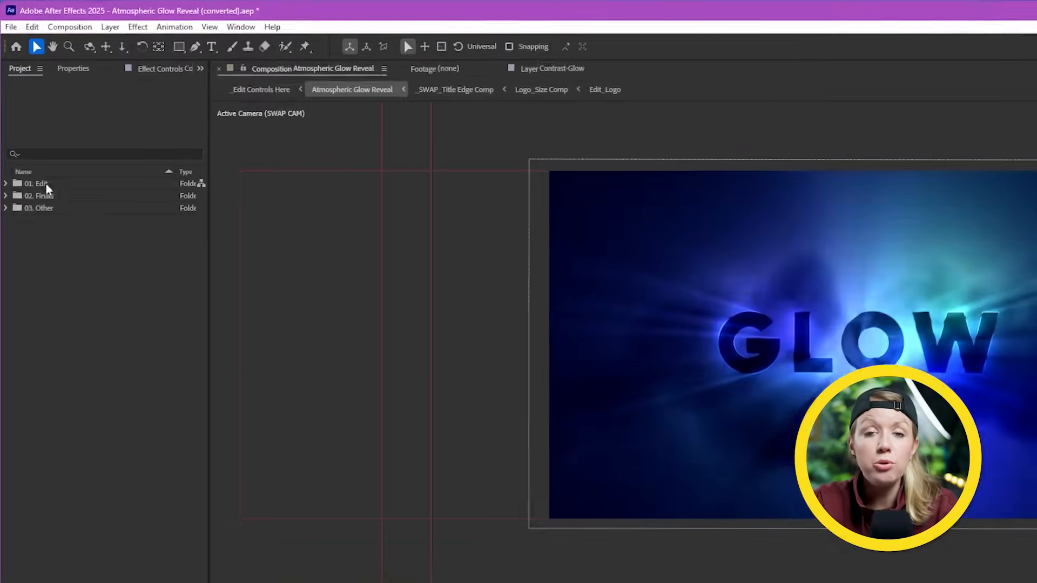
click(5, 184)
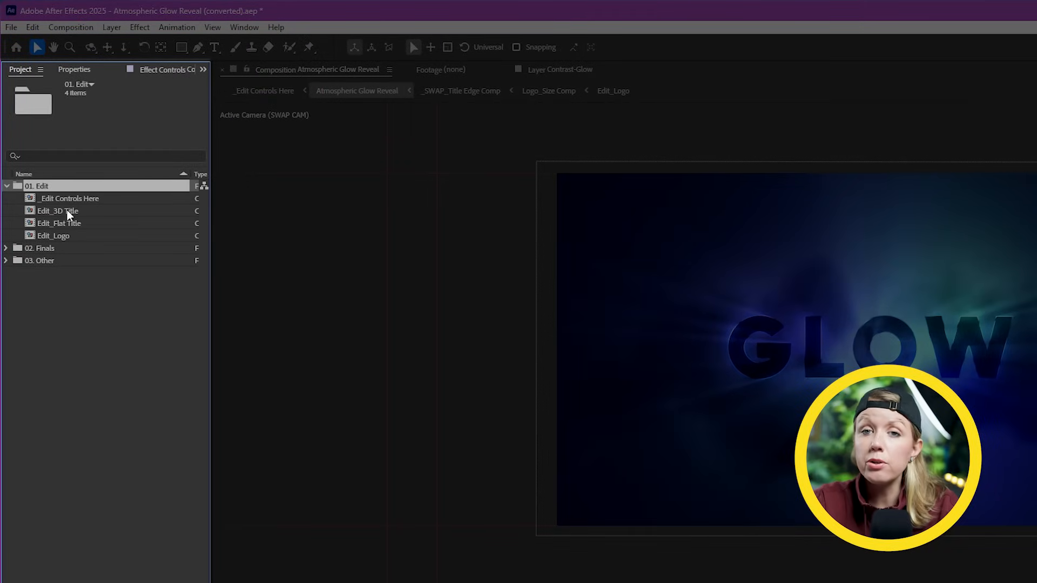
double_click(56, 211)
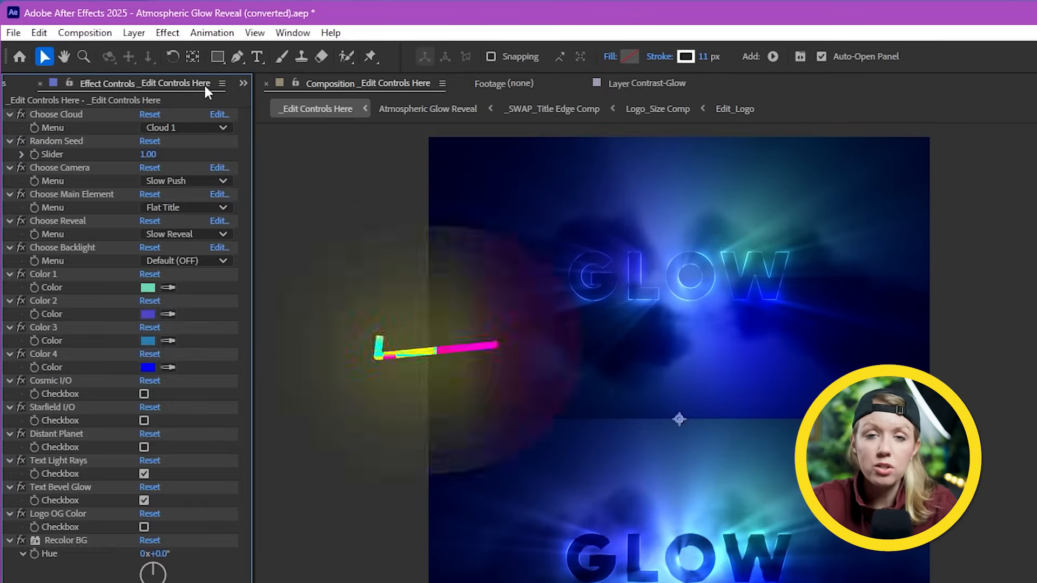
click(184, 181)
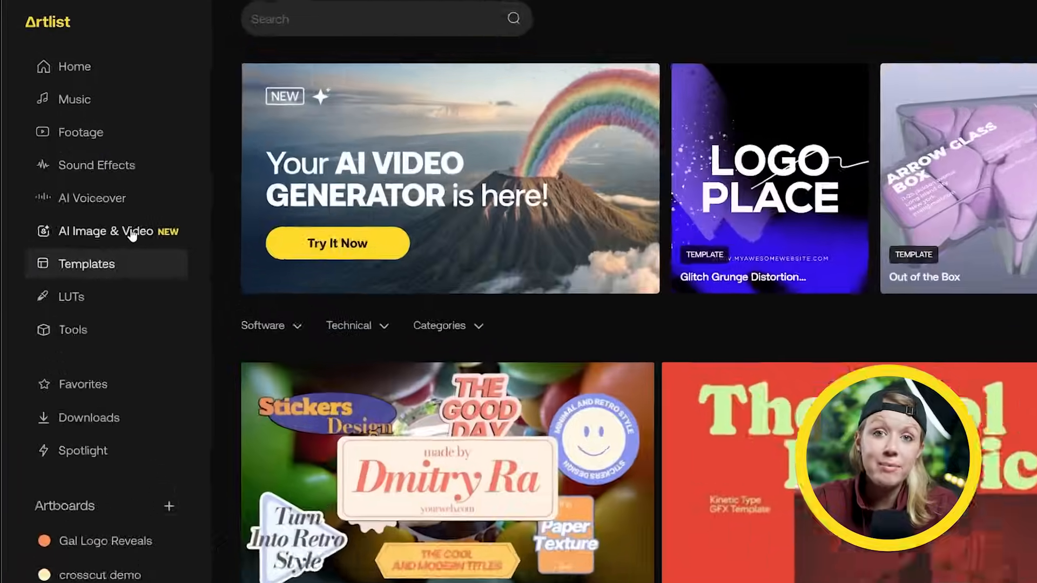
Set the purple circuit image up for Image to Video with the suggested push-in prompt, 5 sec, 1080p.
click(106, 231)
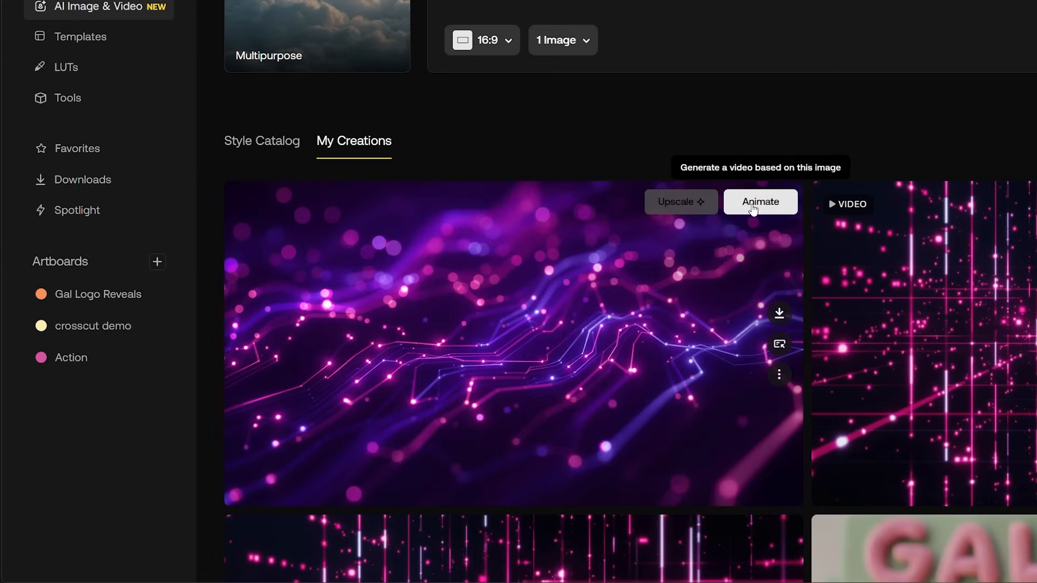
click(761, 202)
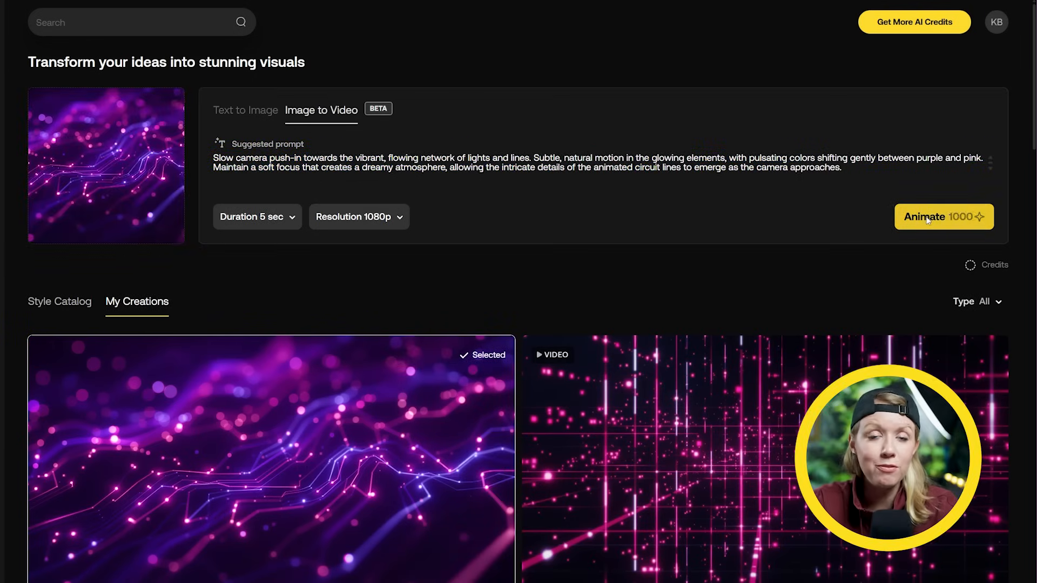
scroll(down, 3)
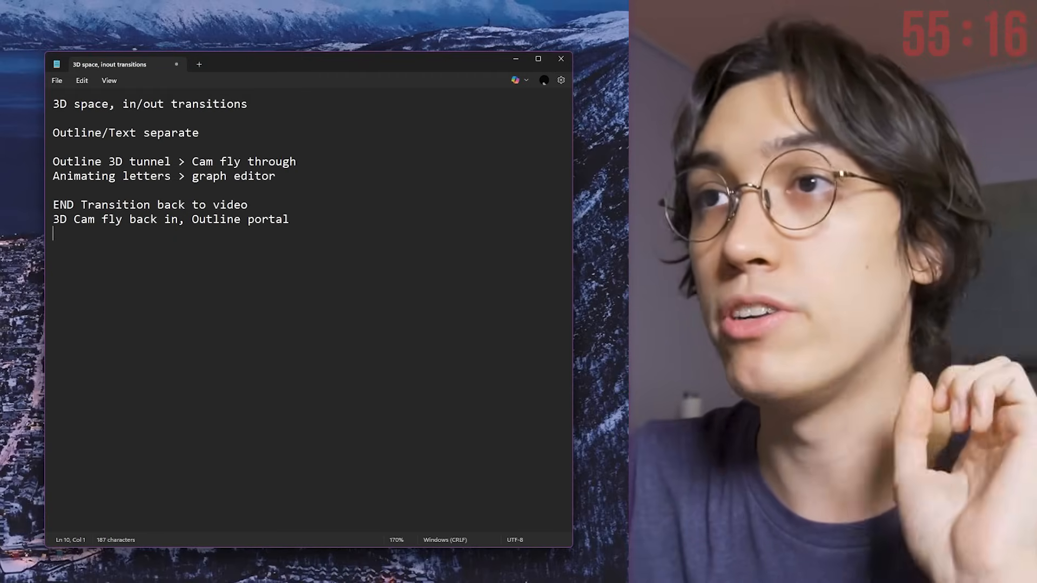
drag(176, 161, 303, 161)
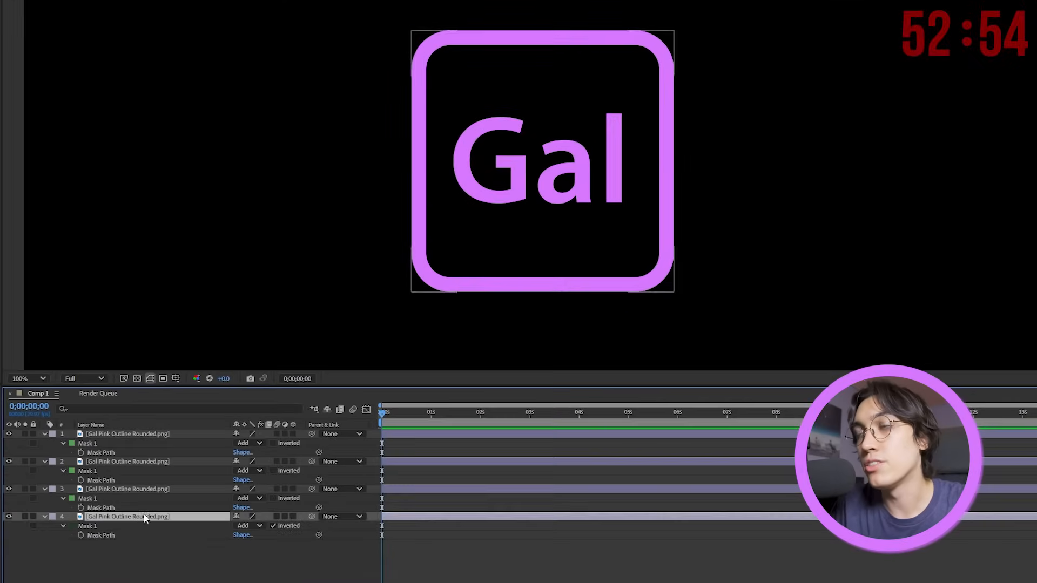
Rename the Gal logo layers to L, A, G and Outline.
click(144, 516)
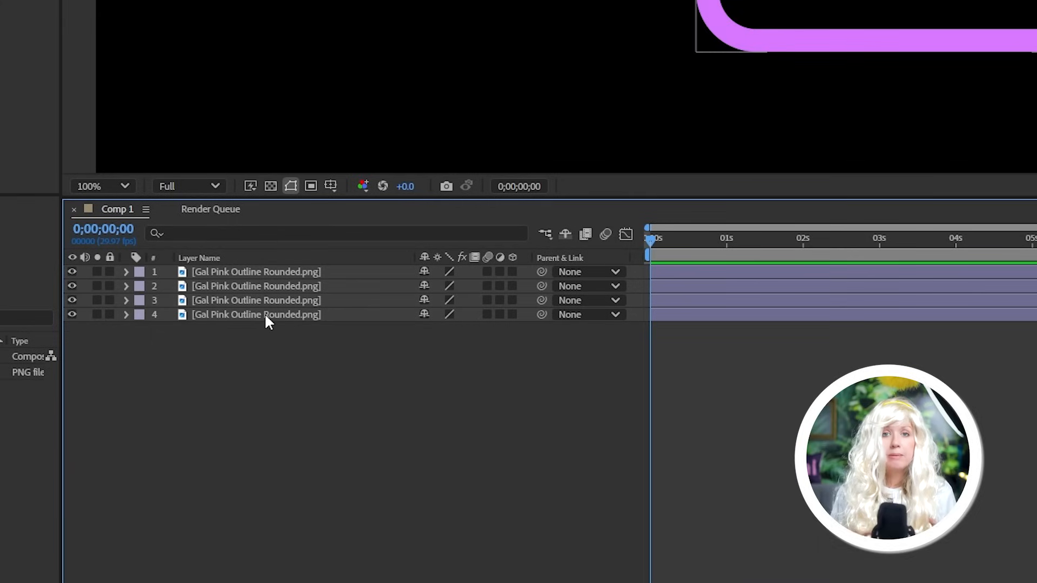
double_click(257, 314)
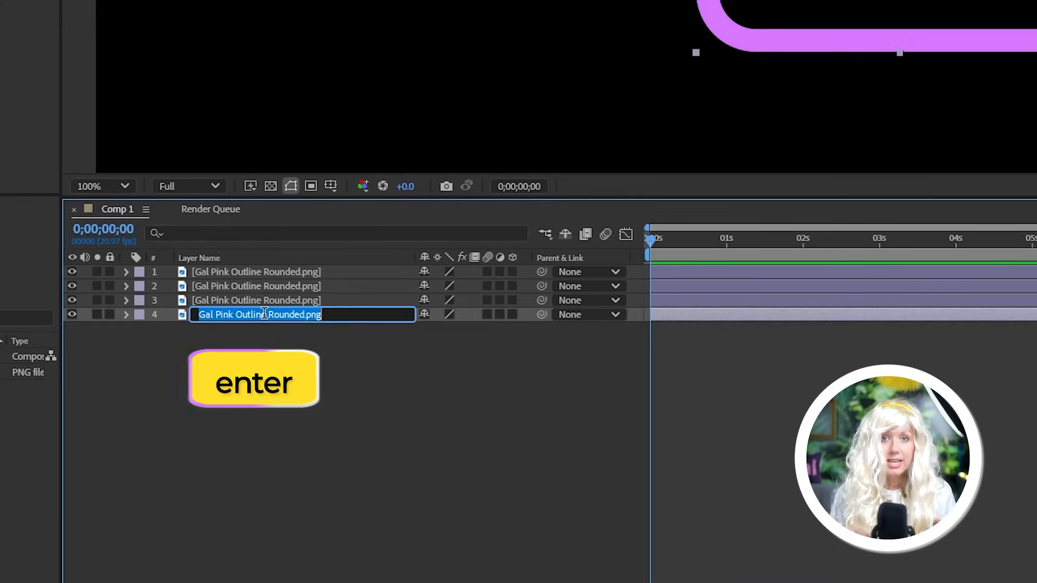
text(Outline)
key(Enter)
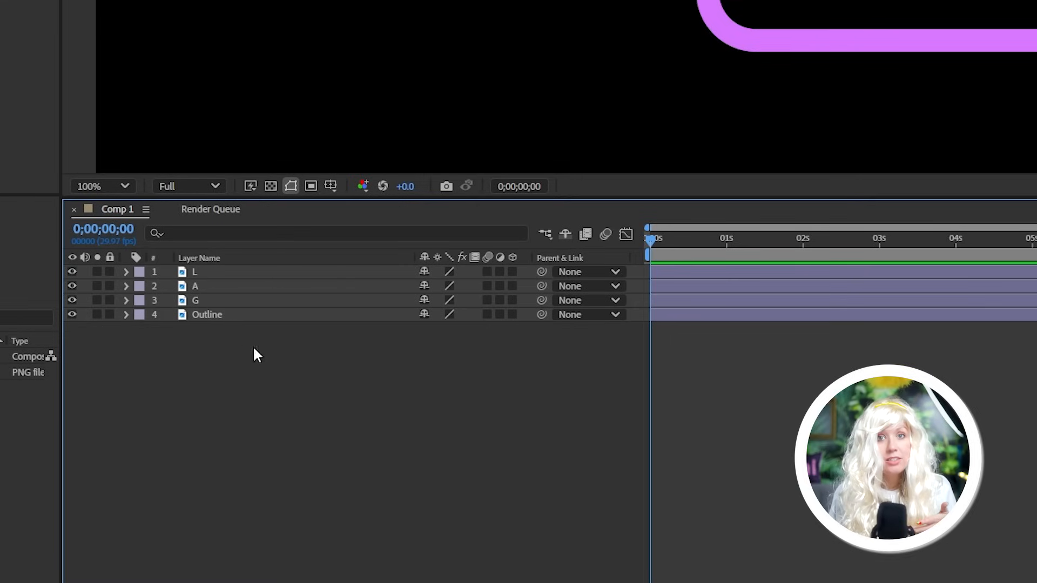
click(208, 315)
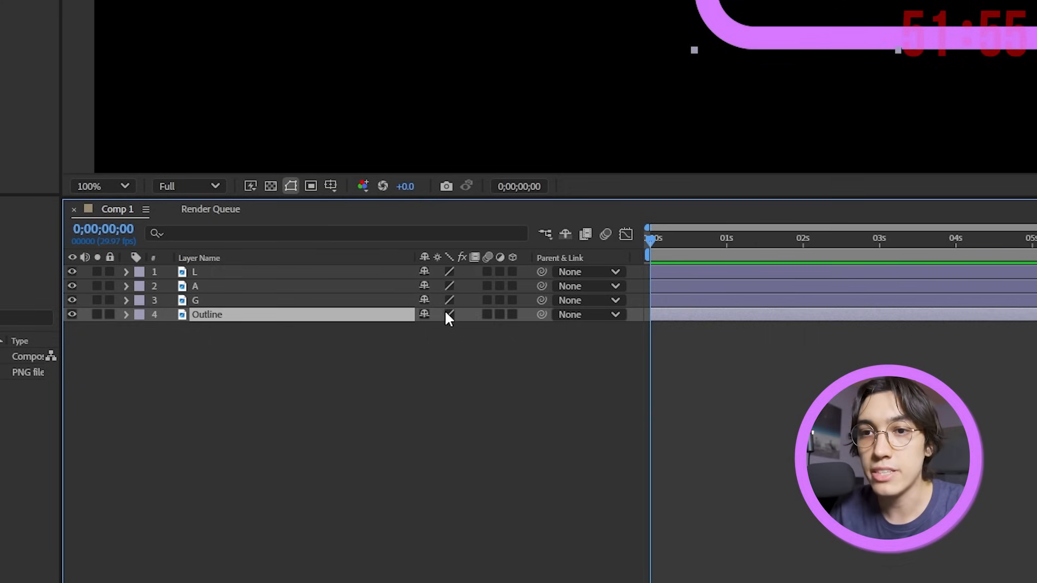
Duplicate the Outline layer and add a darker purple Fill effect to the copy.
key(shift+d)
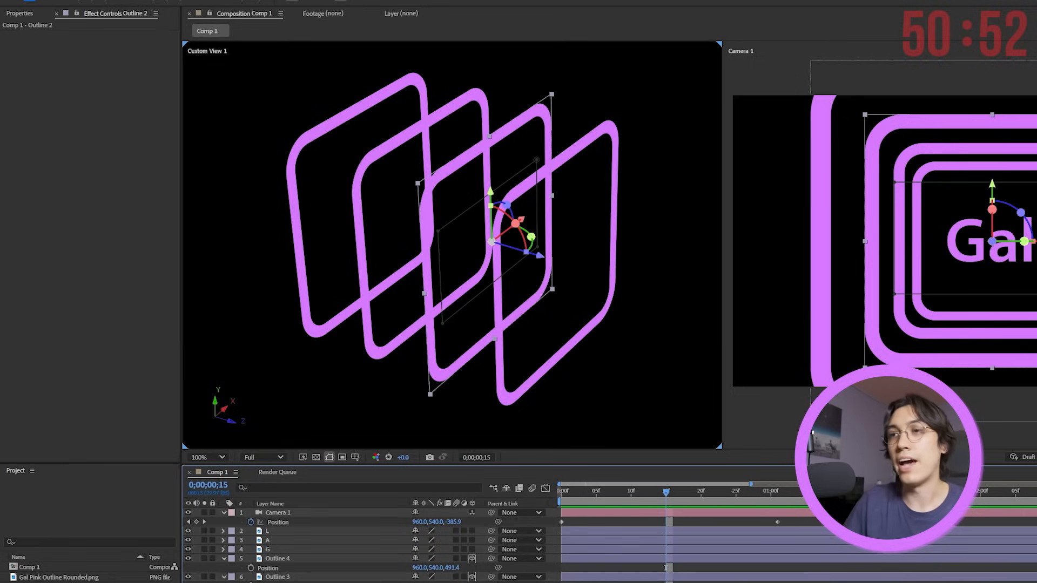
text(fill)
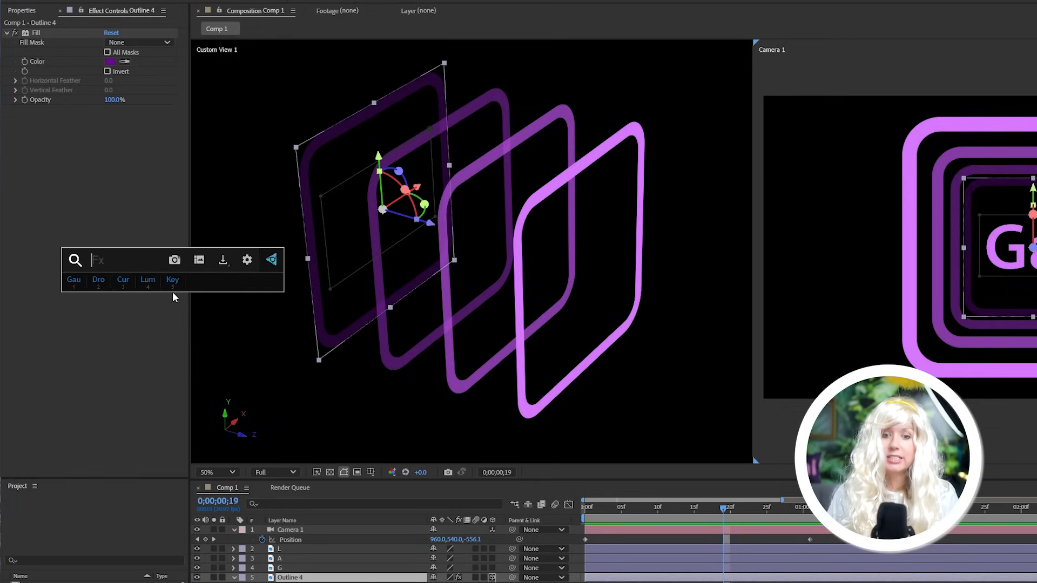
text(gau)
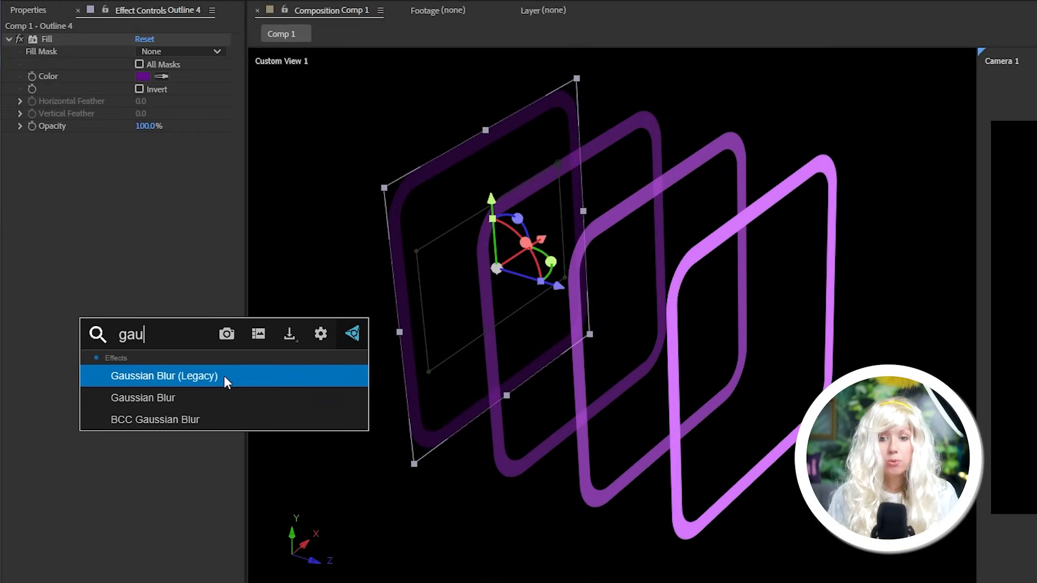
text(radia)
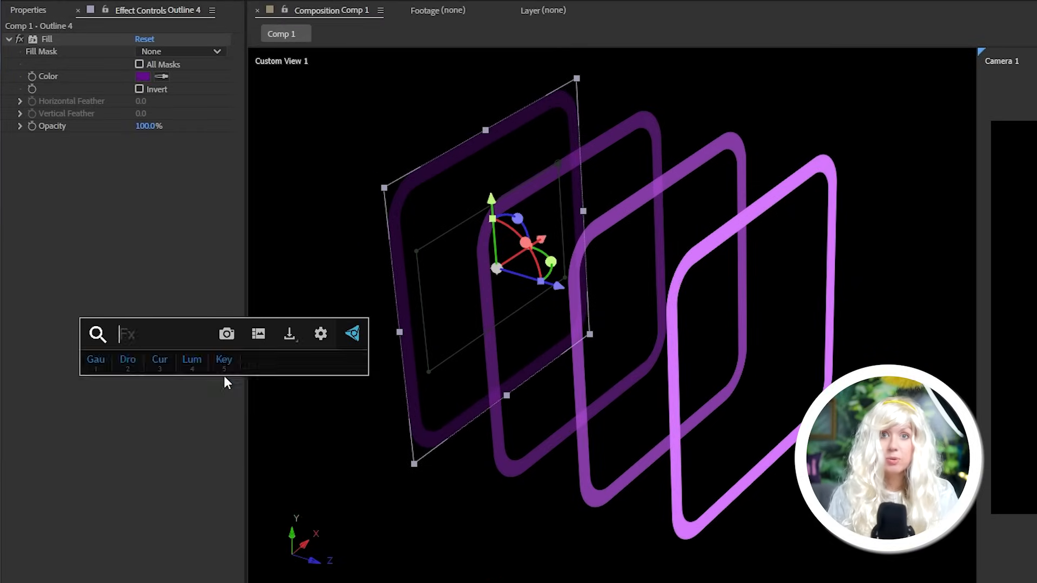
mouse_move(224, 363)
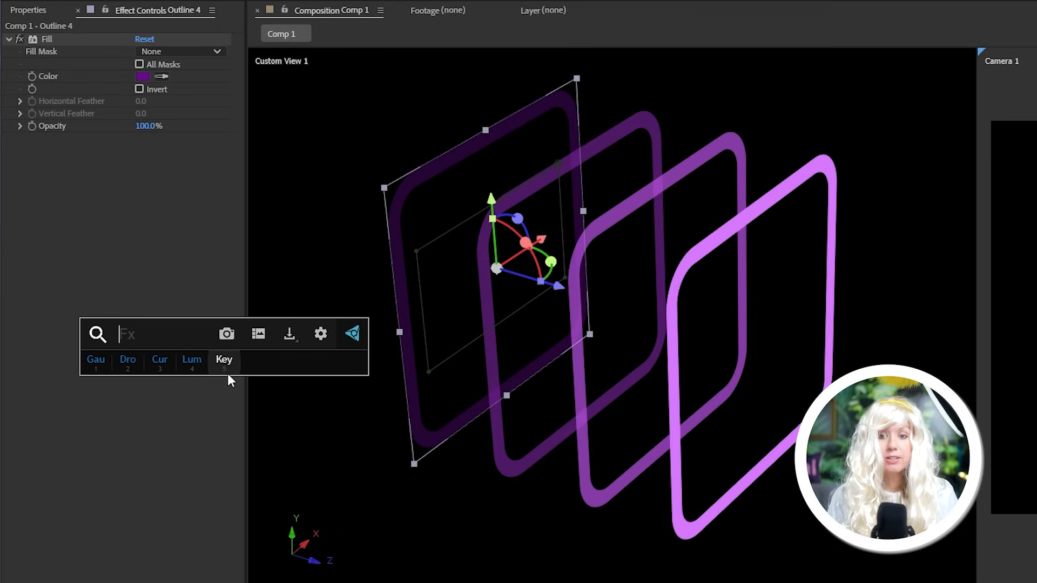
mouse_move(222, 363)
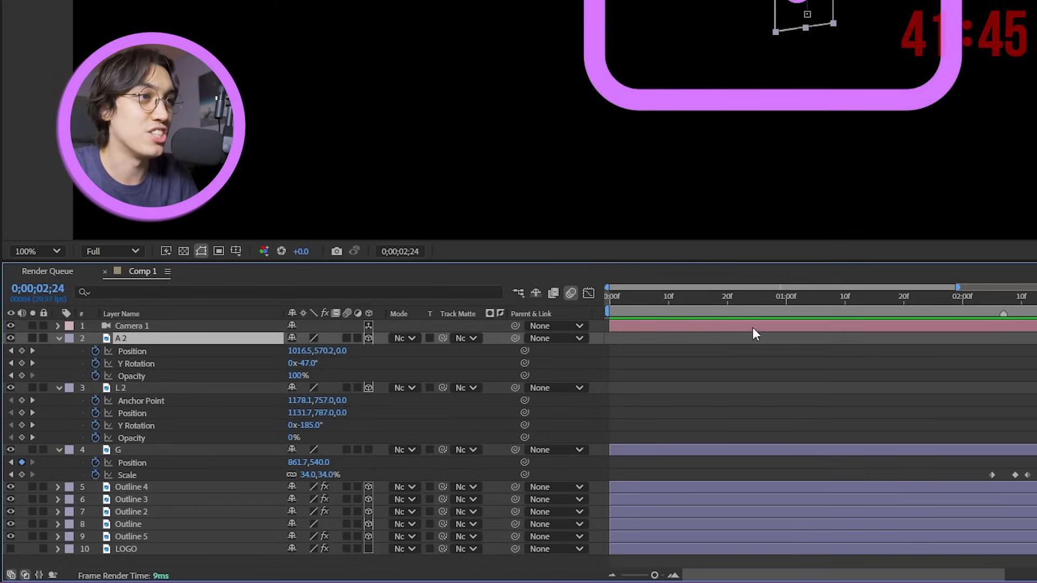
Show the A 2 and L 2 keyframe value curves in the Graph Editor.
click(588, 294)
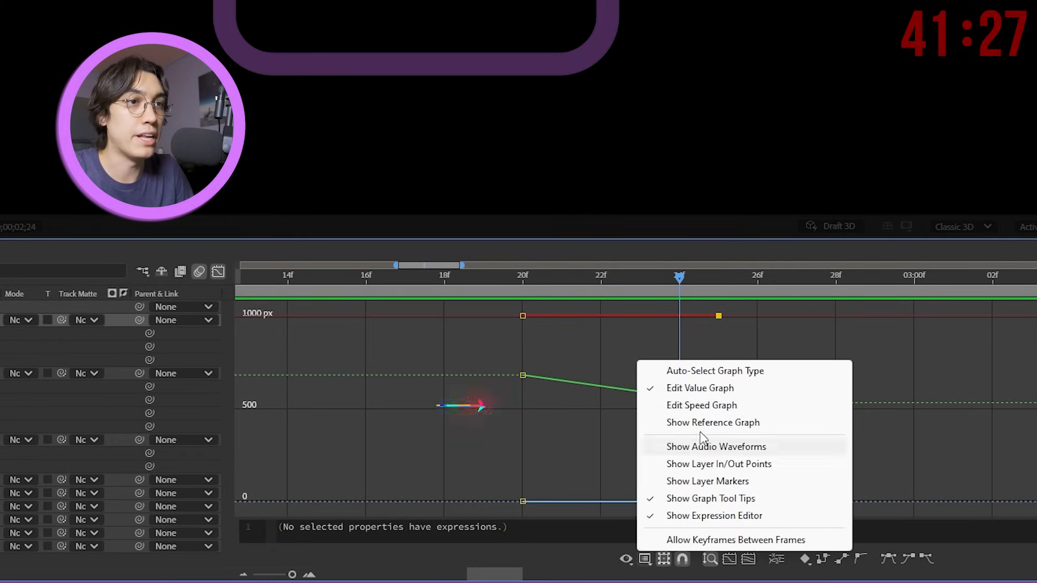
click(702, 405)
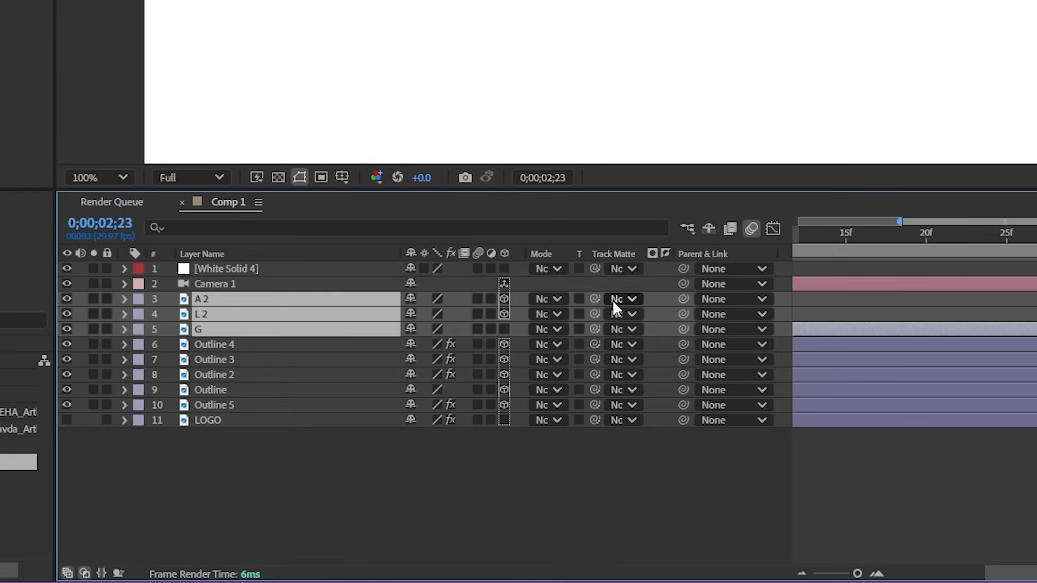
Set the White Solid as track matte for A 2, L 2 and G and shift the letters later in time.
click(622, 299)
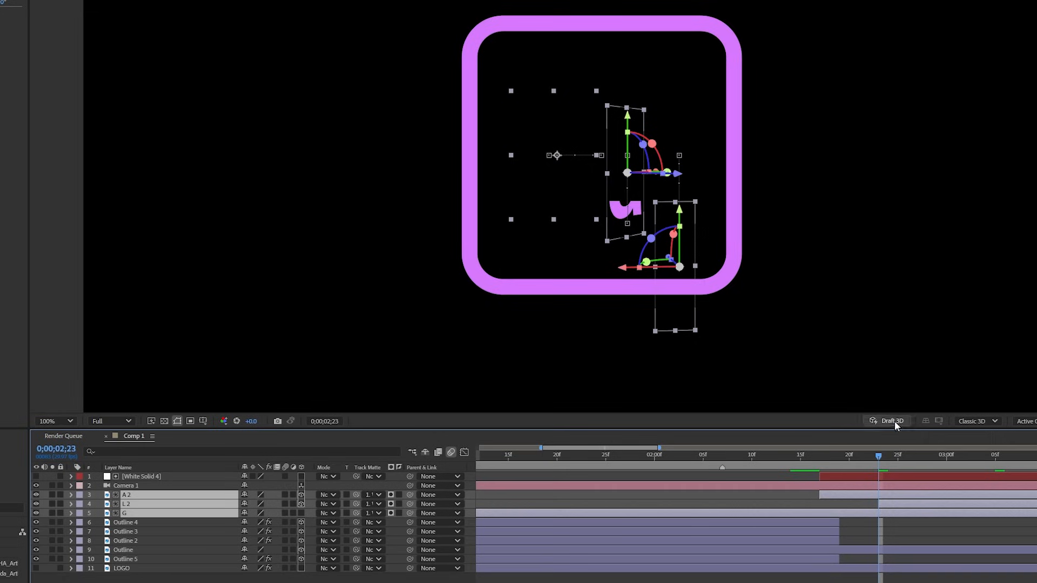
drag(878, 455, 926, 455)
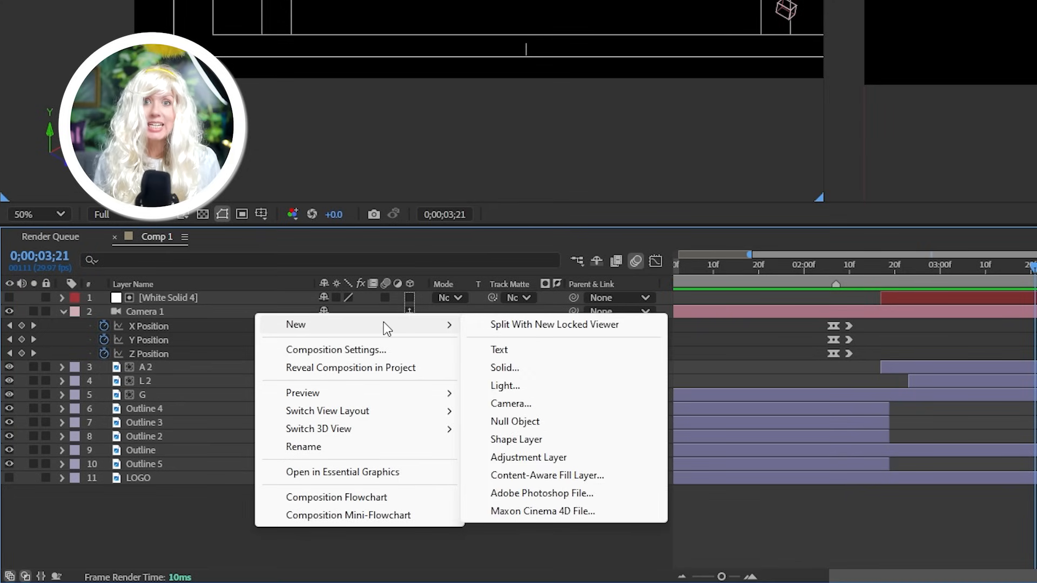
Add Null 4 as parent of A 2, L 2 and G with a Position keyframe.
click(515, 421)
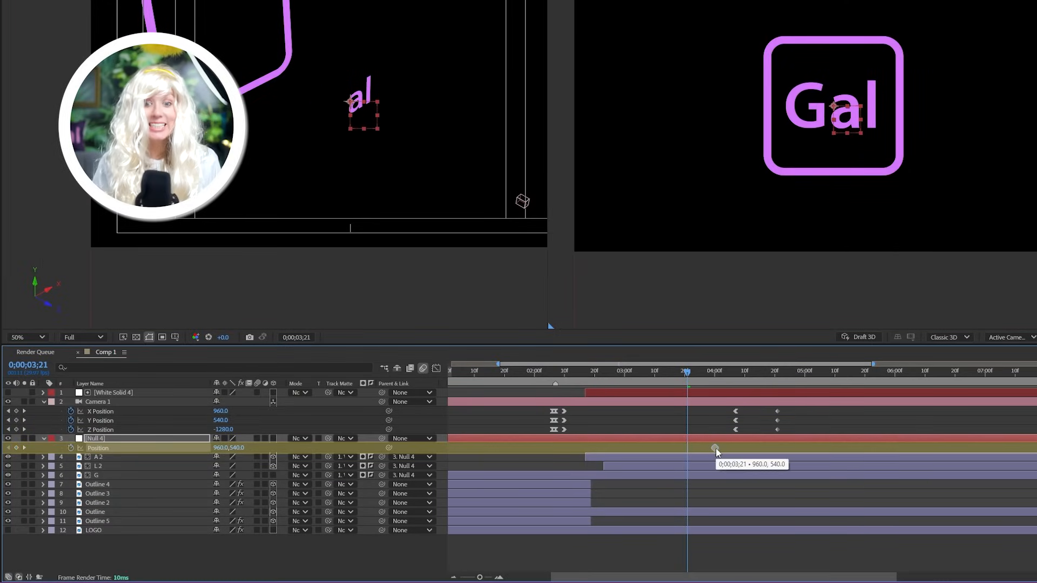
click(739, 372)
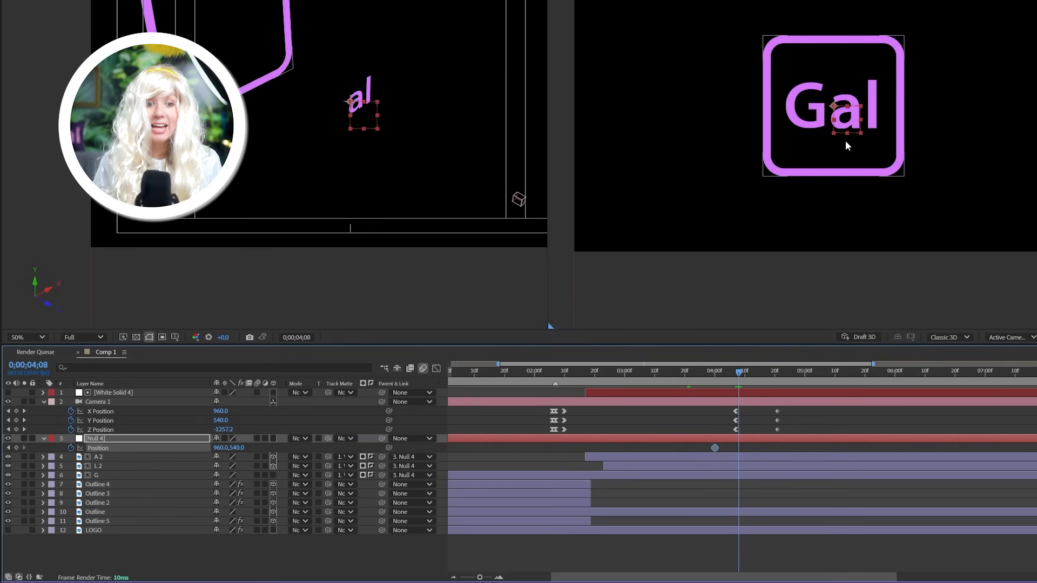
click(525, 370)
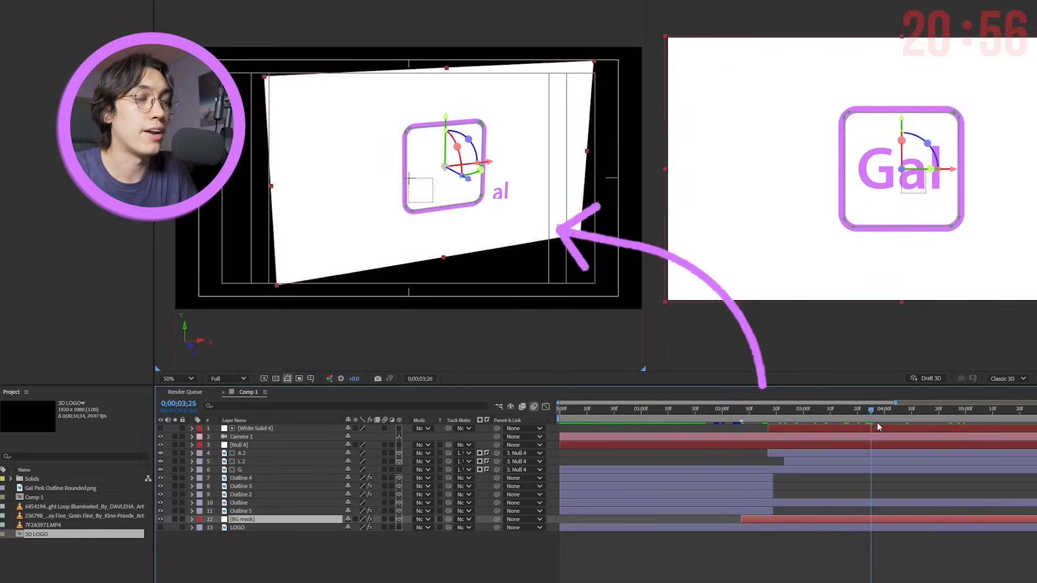
Matte the glowing light-loop video with the inverted BG mask solid and bring in the bokeh background clip.
drag(870, 408, 909, 409)
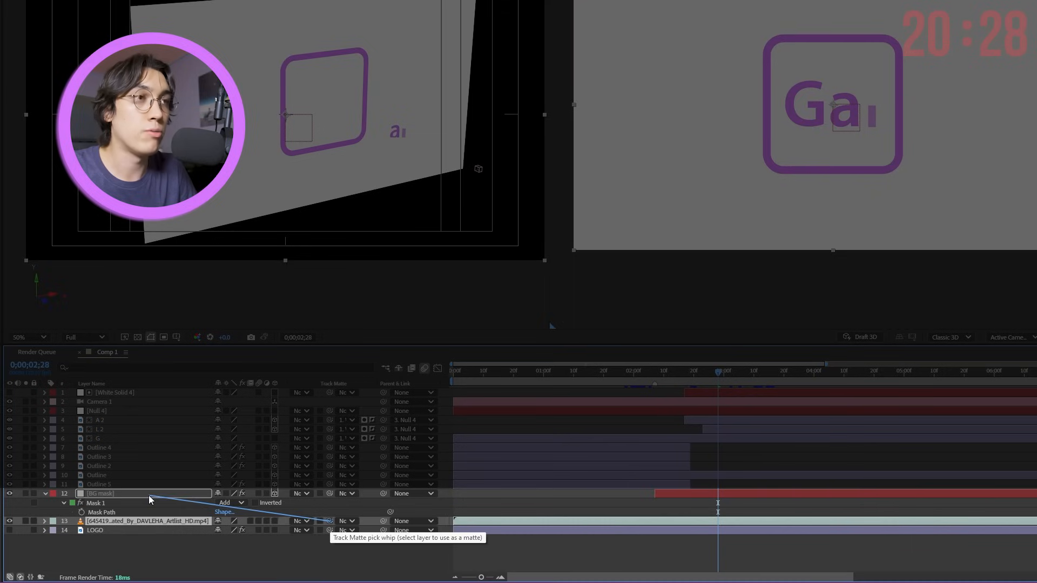
click(364, 522)
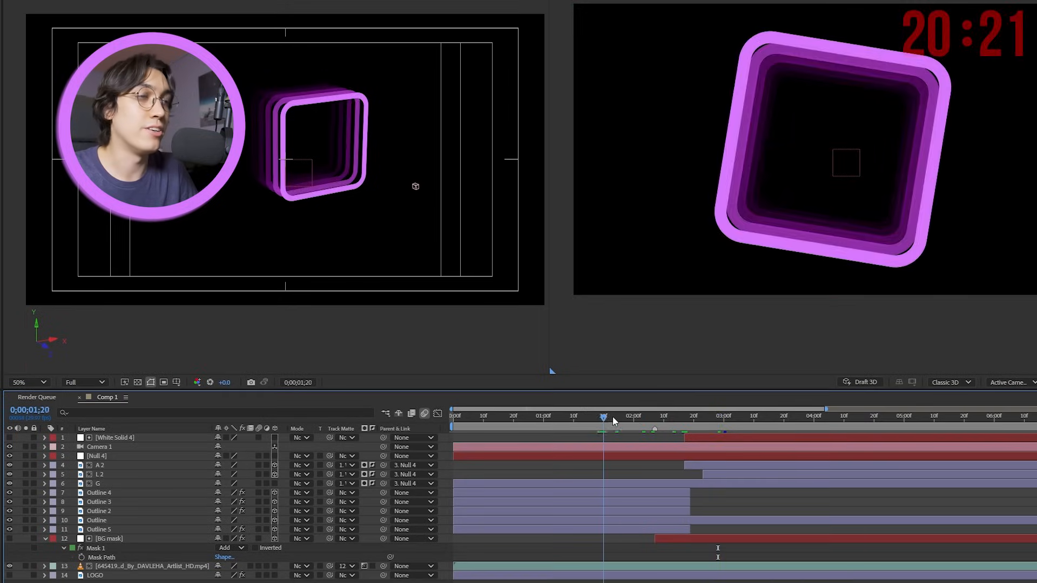
click(786, 417)
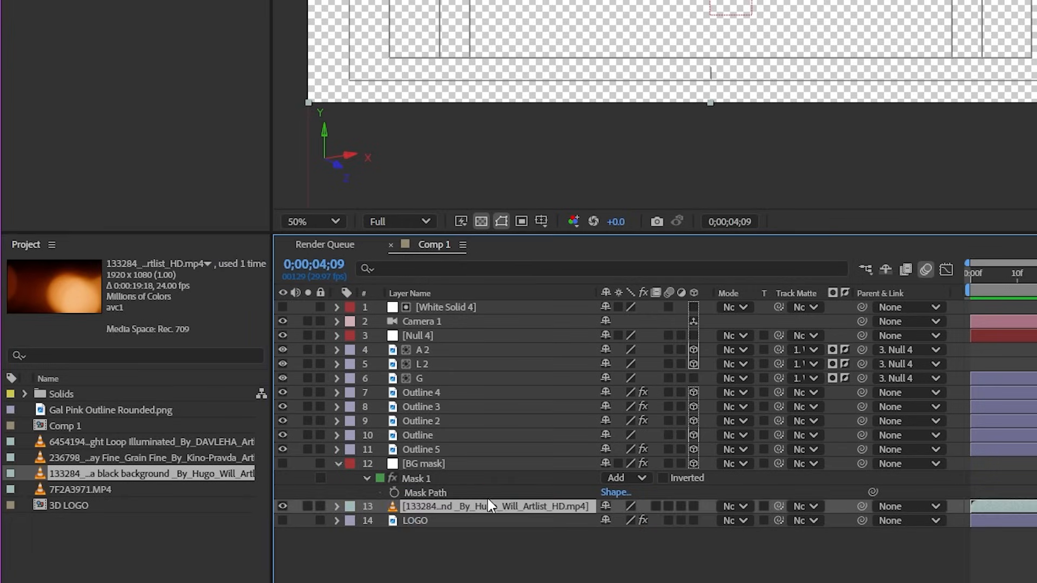
click(803, 507)
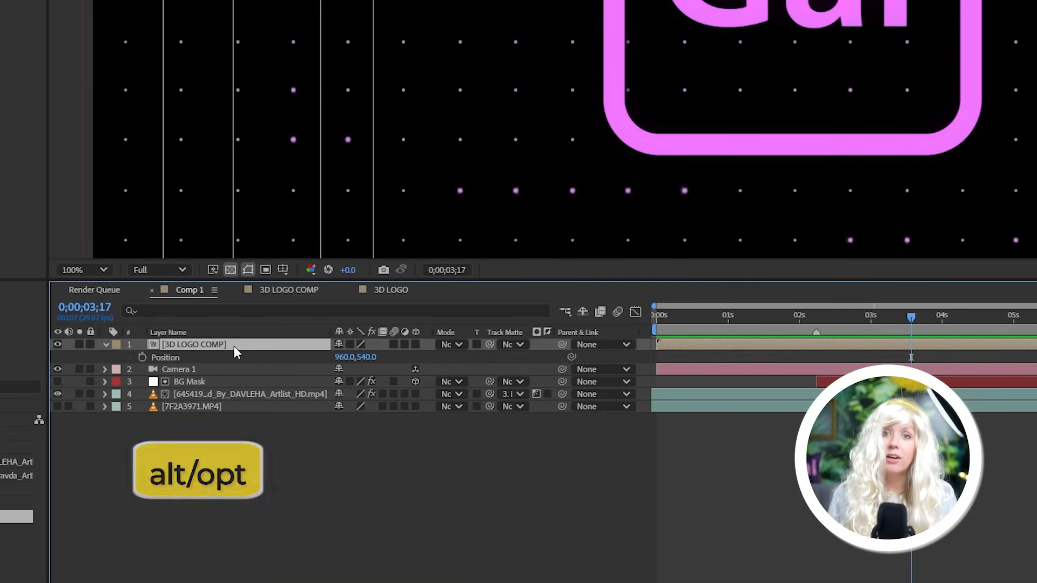
Drive 3D LOGO COMP's Position with a wiggle(5,3) expression so the Gal logo jitters.
click(143, 358)
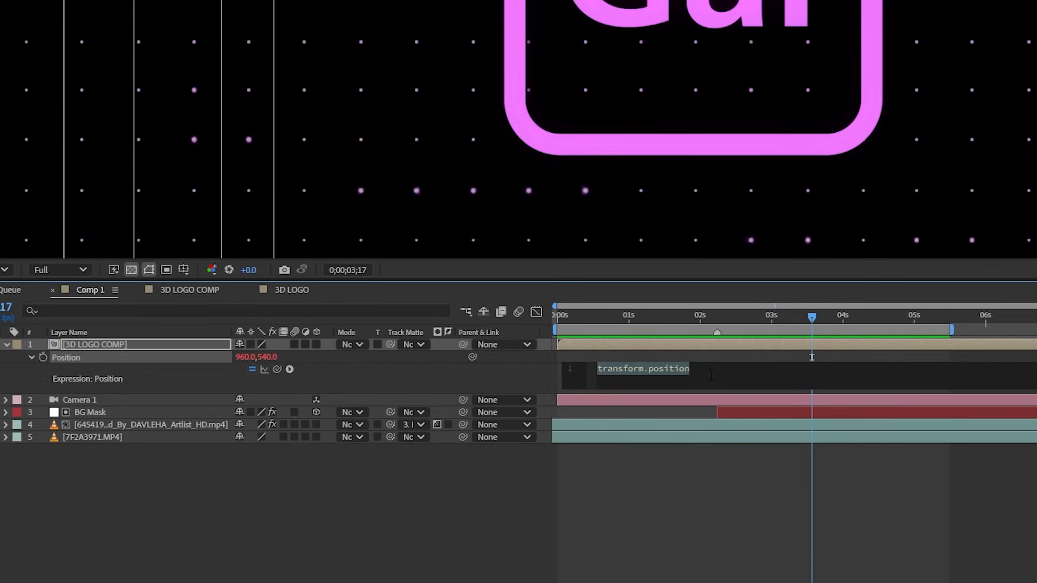
text(wiggle()
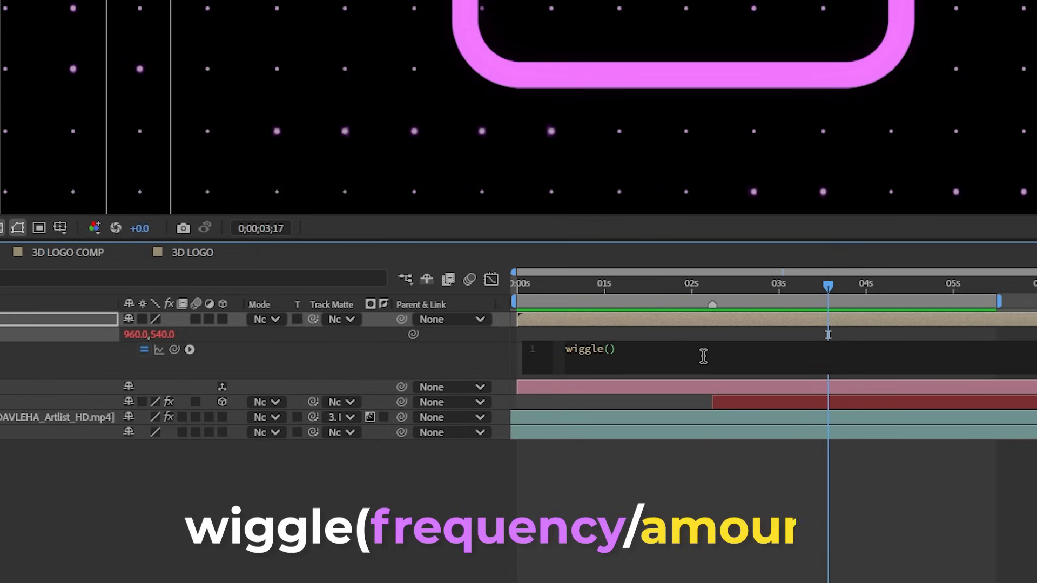
text(5,3)
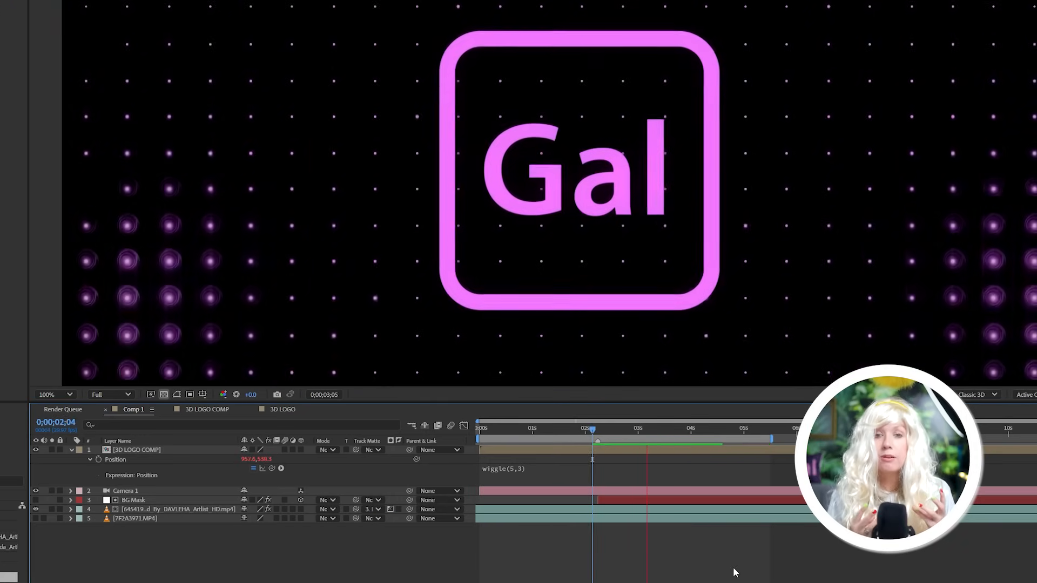
click(735, 428)
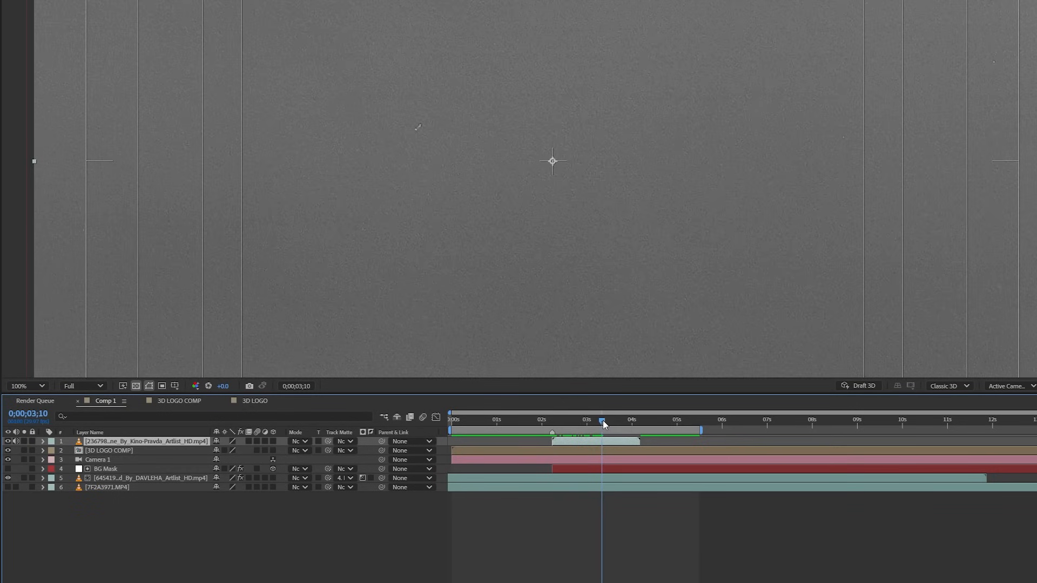
Enable time remapping on the grain clip with loopOut("cycle"), then return to the 3D LOGO comp.
right_click(596, 444)
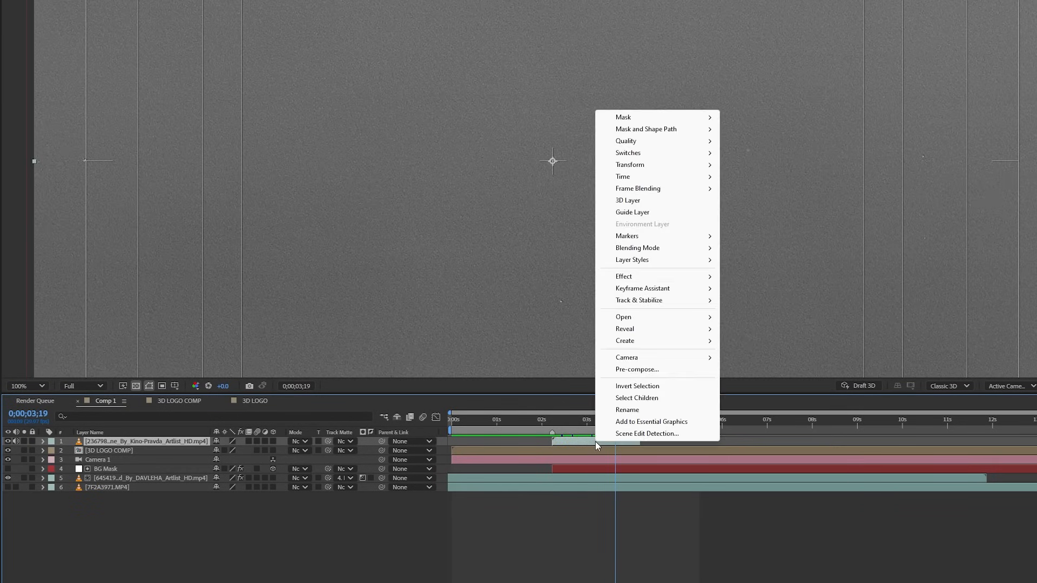
mouse_move(622, 177)
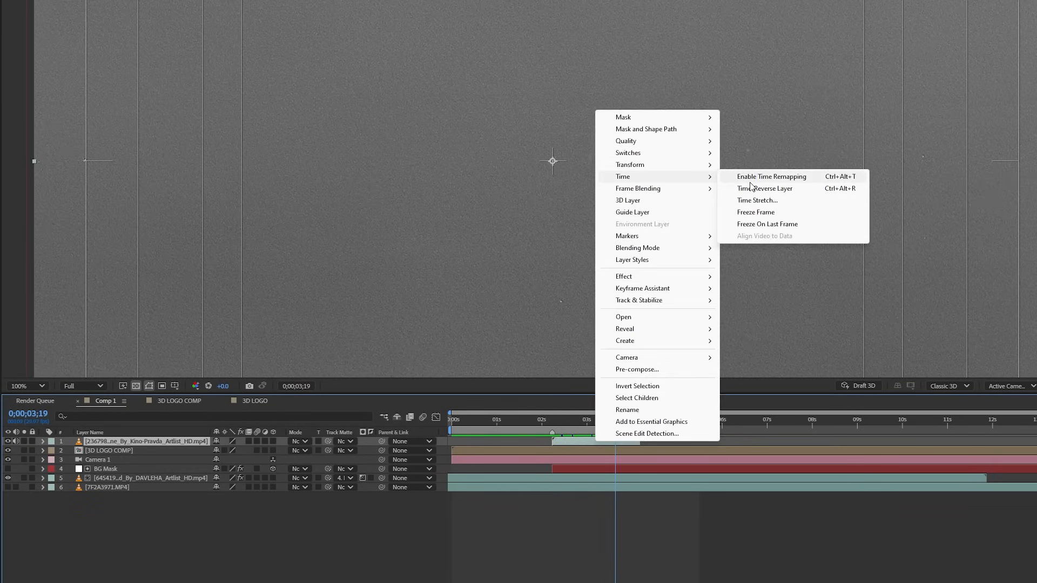
click(771, 177)
text(loop)
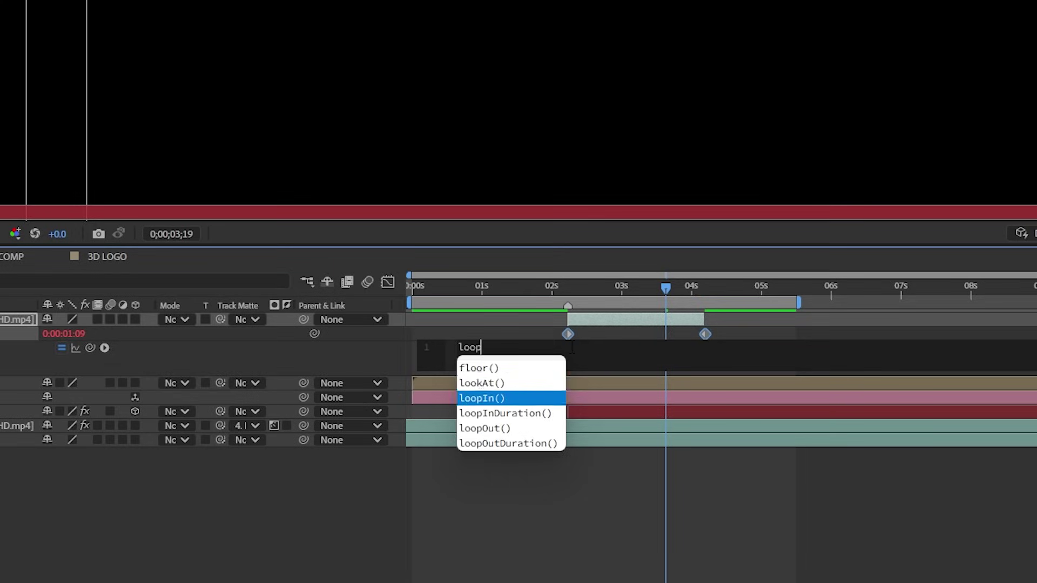
click(486, 428)
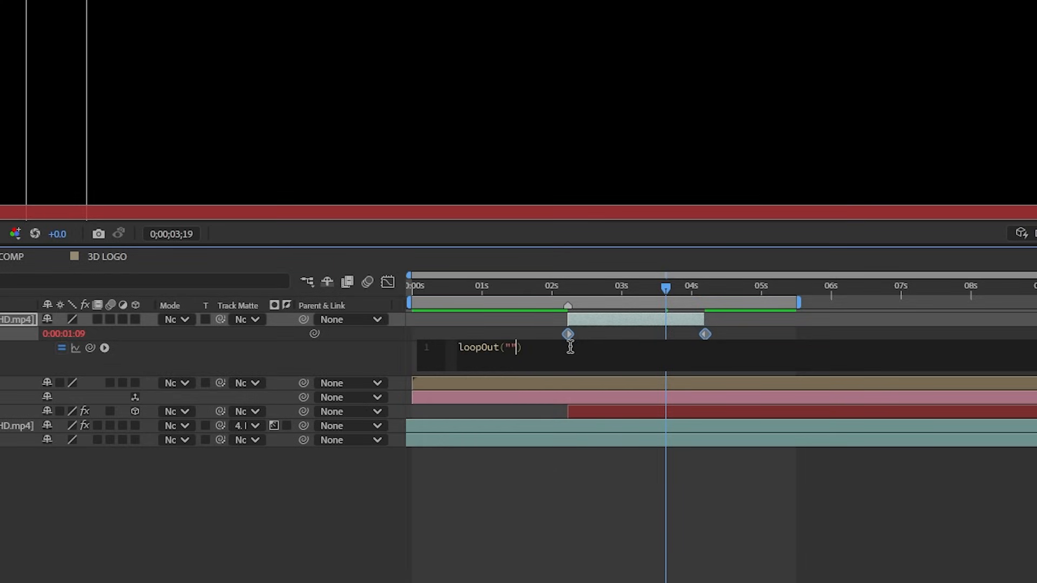
text(cycle)
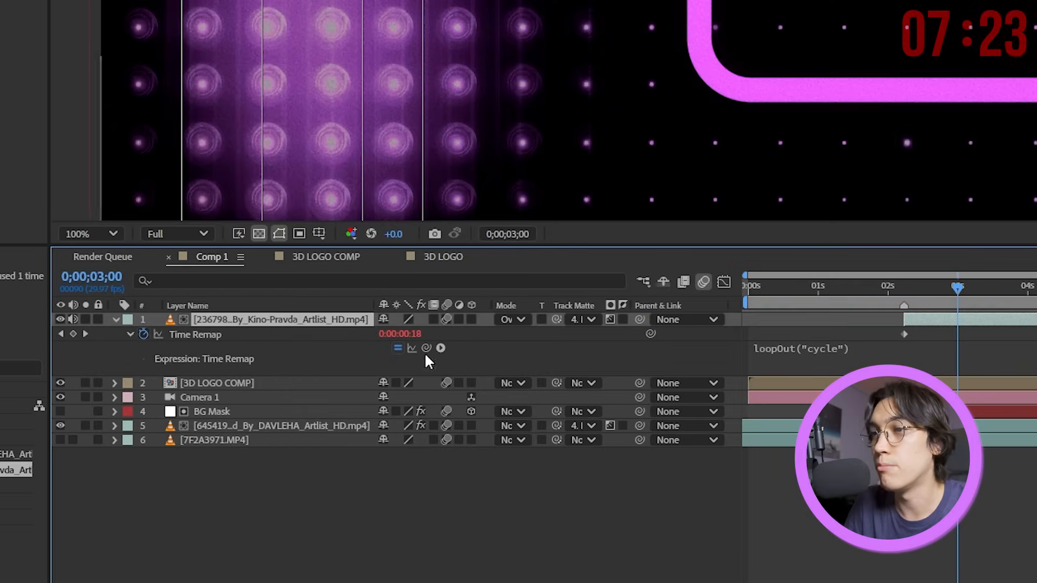
click(443, 257)
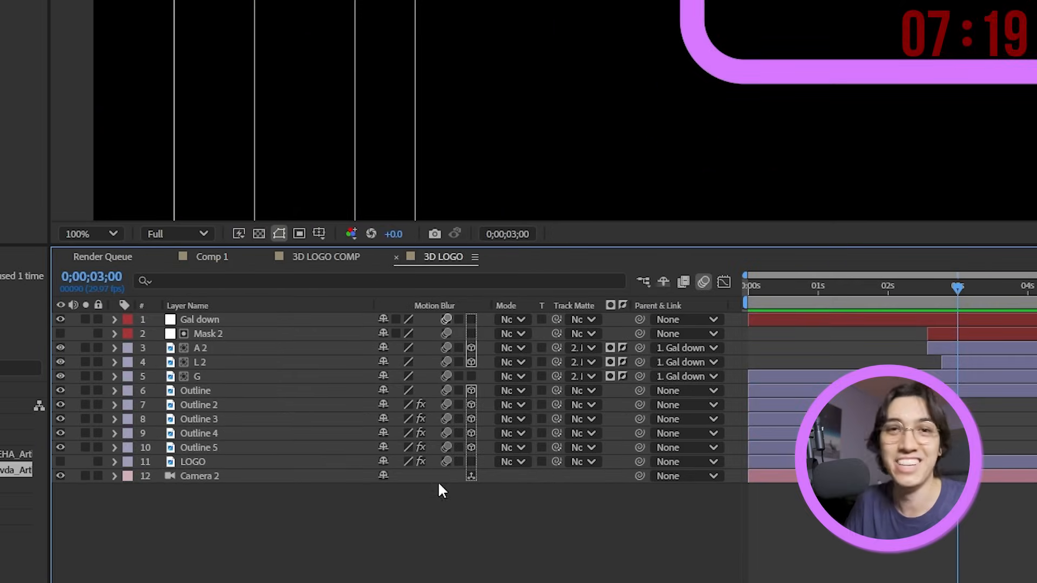